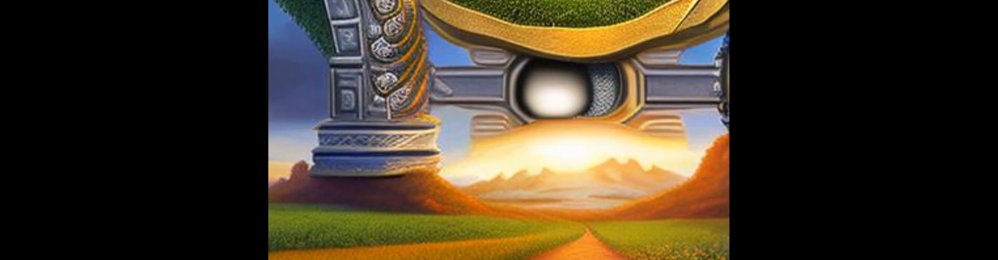
- Advance past the fantasy landscape slide to the manganese fertilization in wheat article title page
click(499, 130)
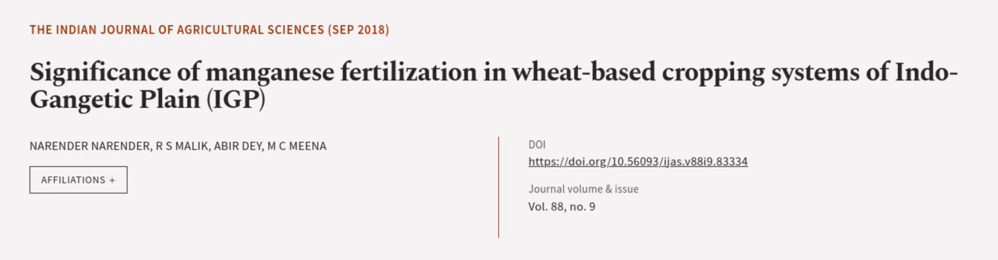